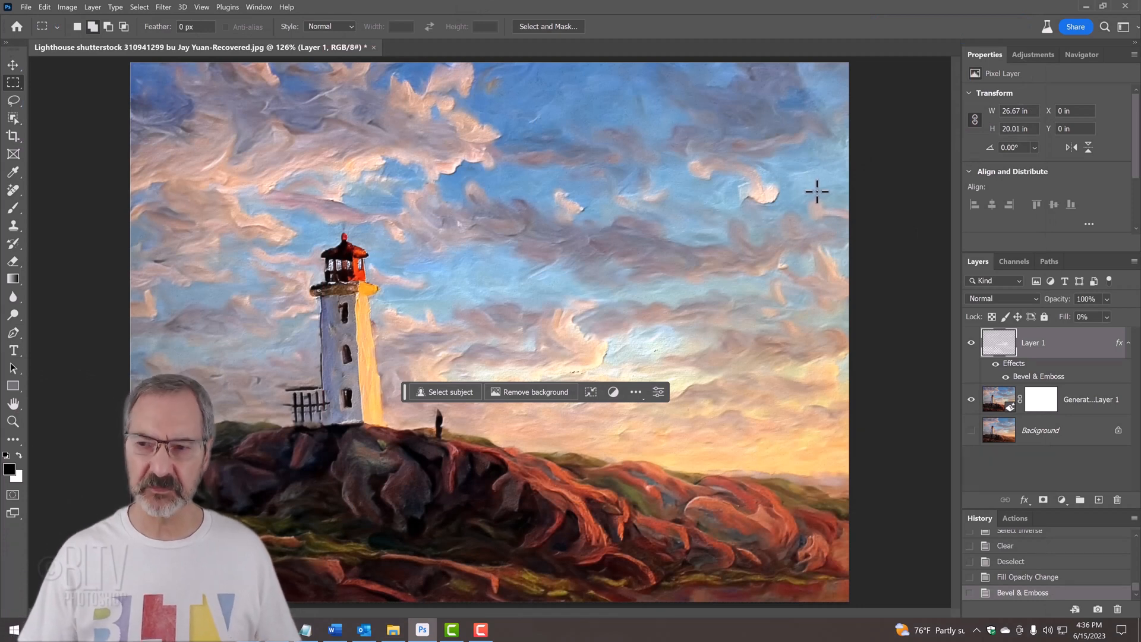
Stamp all visible layers into Layer 2, make it a smart object, and launch Filter Gallery
key("Ctrl+Alt+Shift+E")
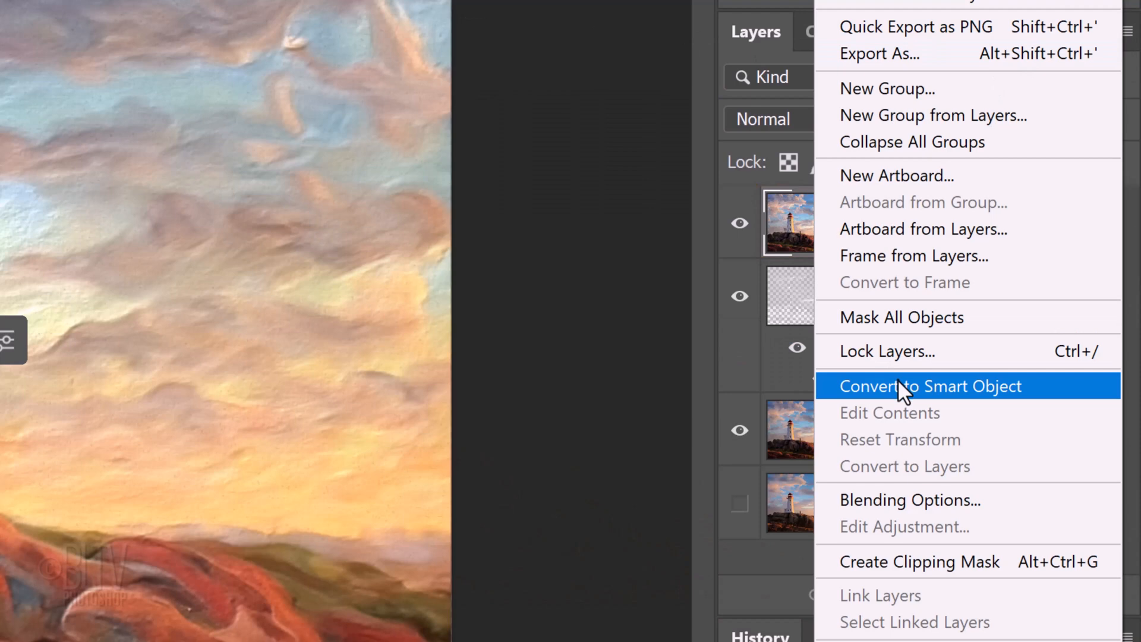
left_click(931, 385)
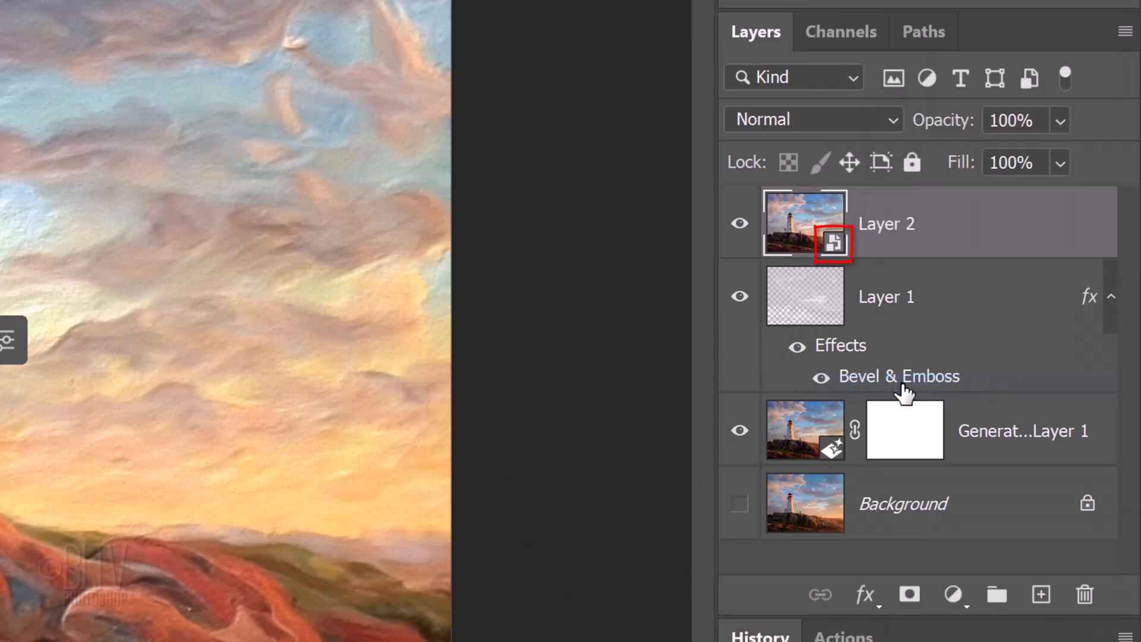
left_click(503, 22)
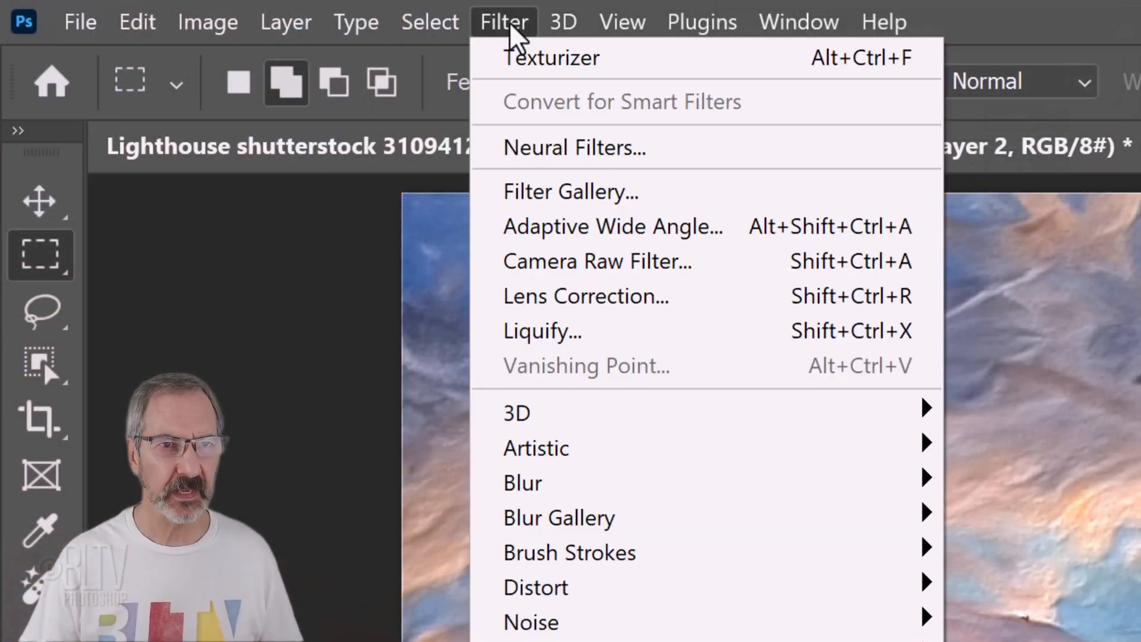
left_click(571, 192)
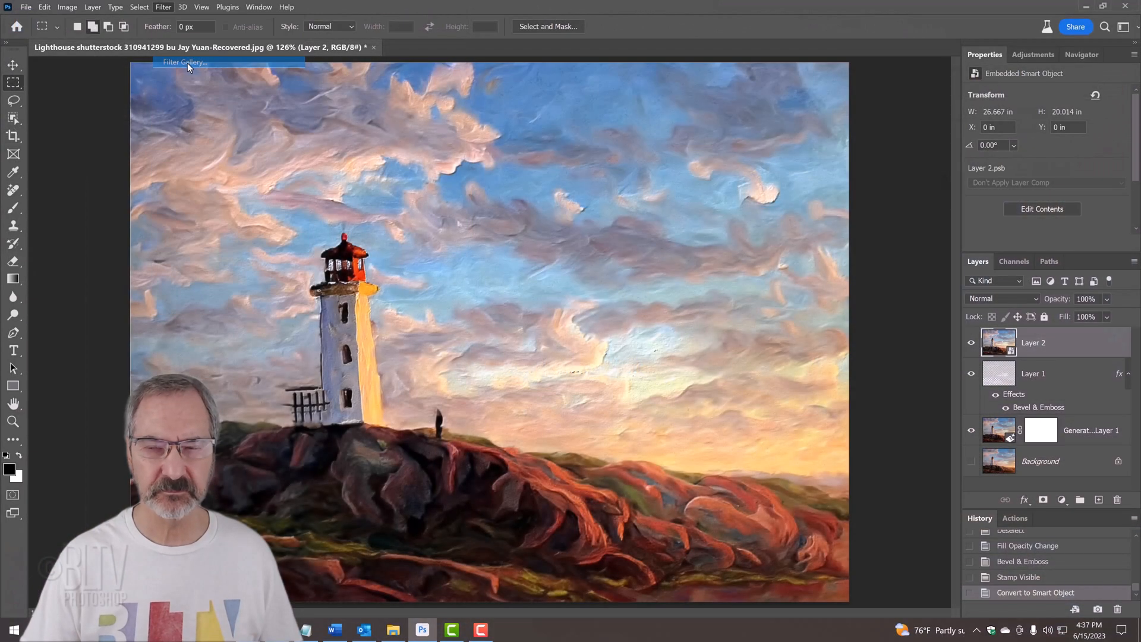
left_click(186, 62)
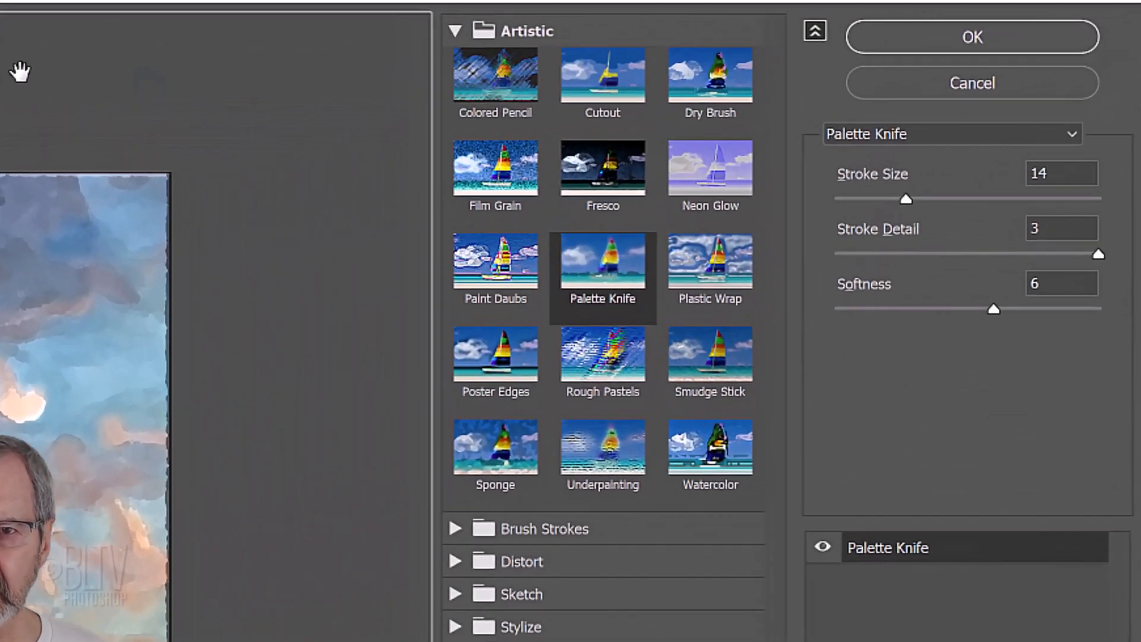
Apply the Texturizer filter with Canvas texture, relief 2, and Top Left lighting
left_click(456, 28)
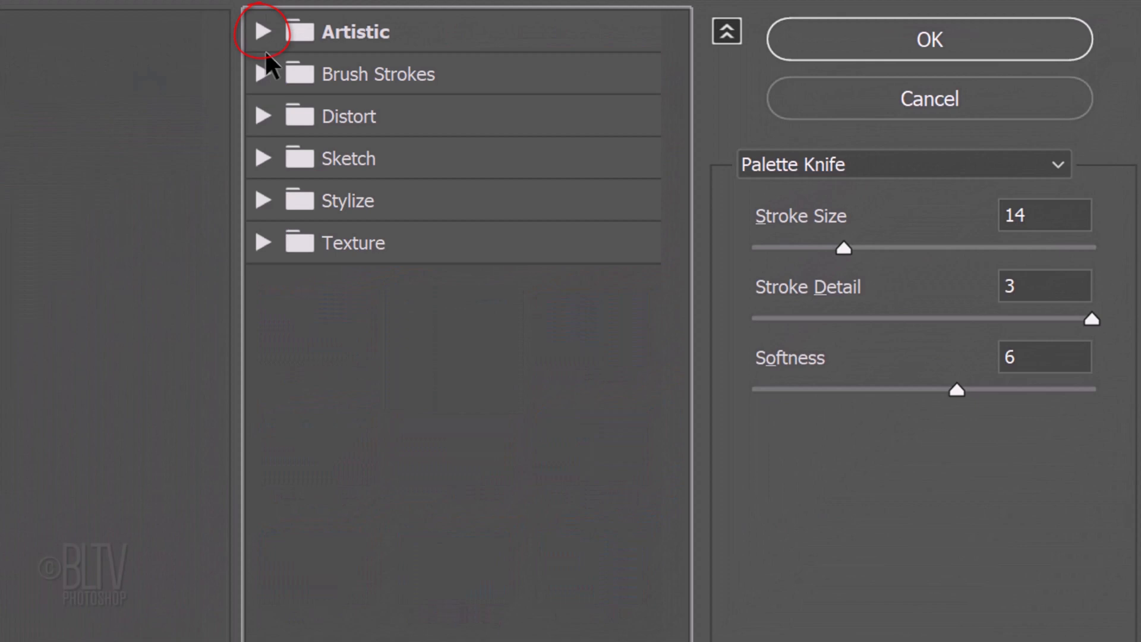
left_click(263, 242)
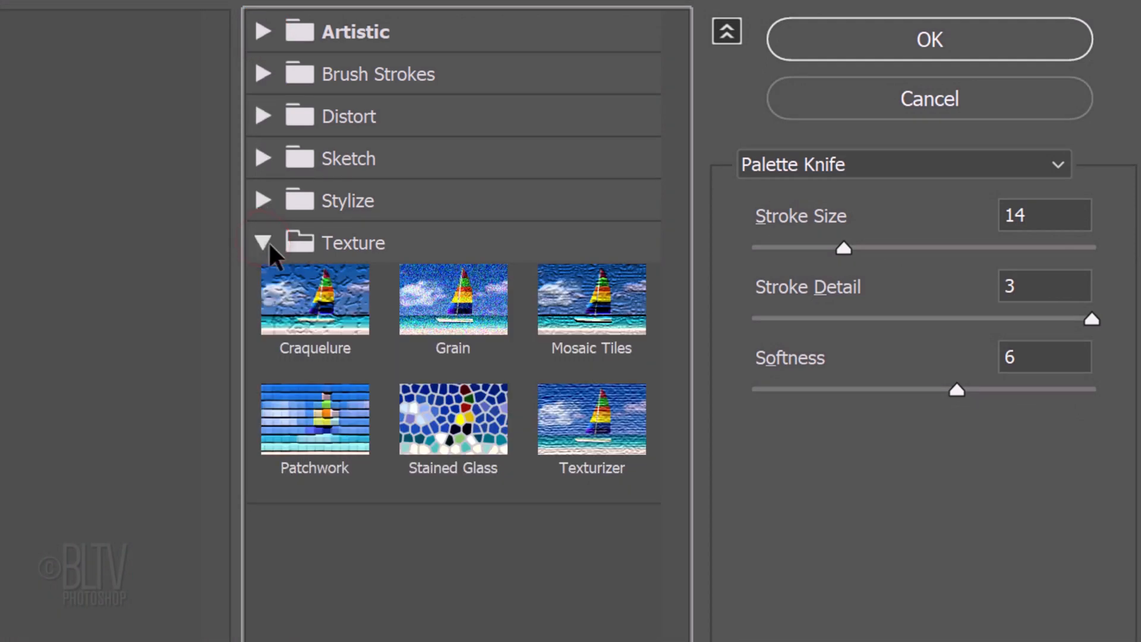
left_click(592, 418)
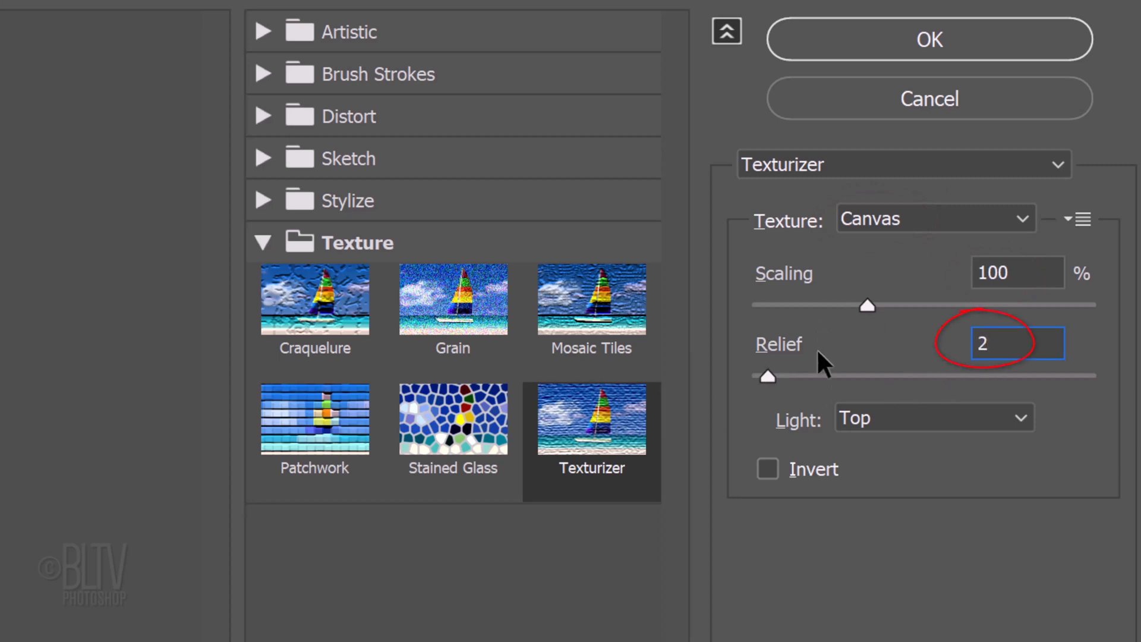
left_click(935, 418)
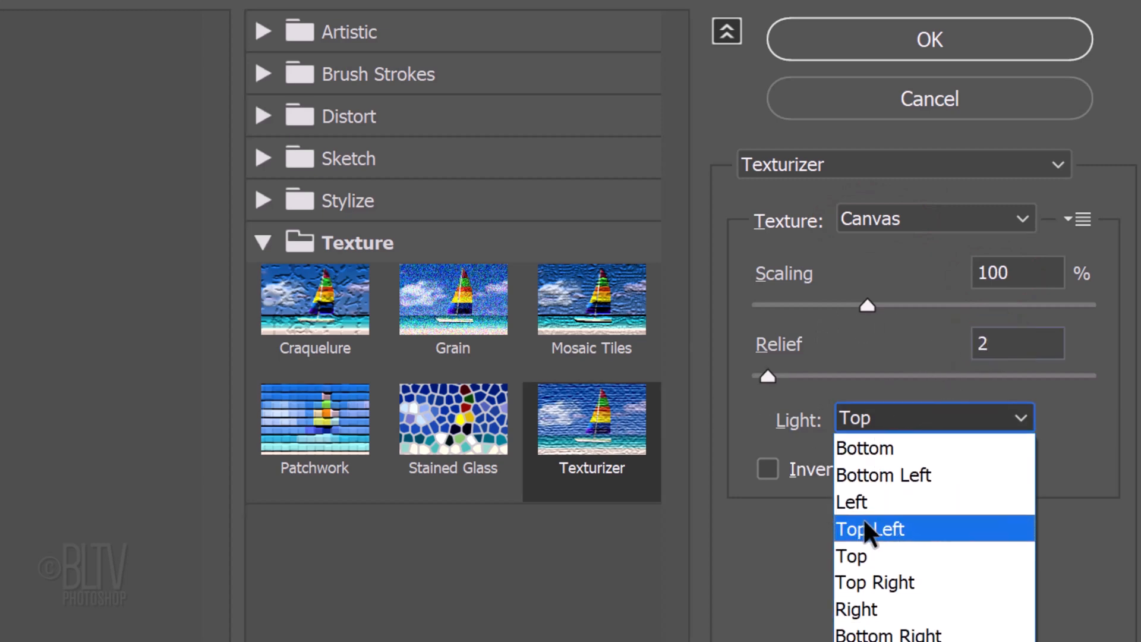
left_click(870, 529)
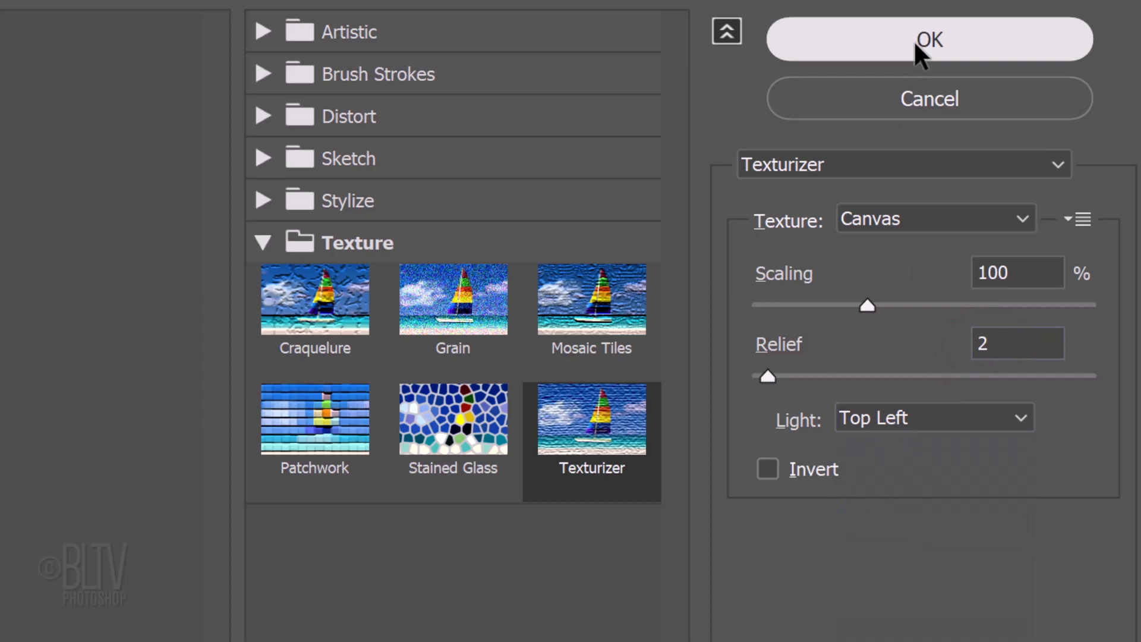
left_click(925, 40)
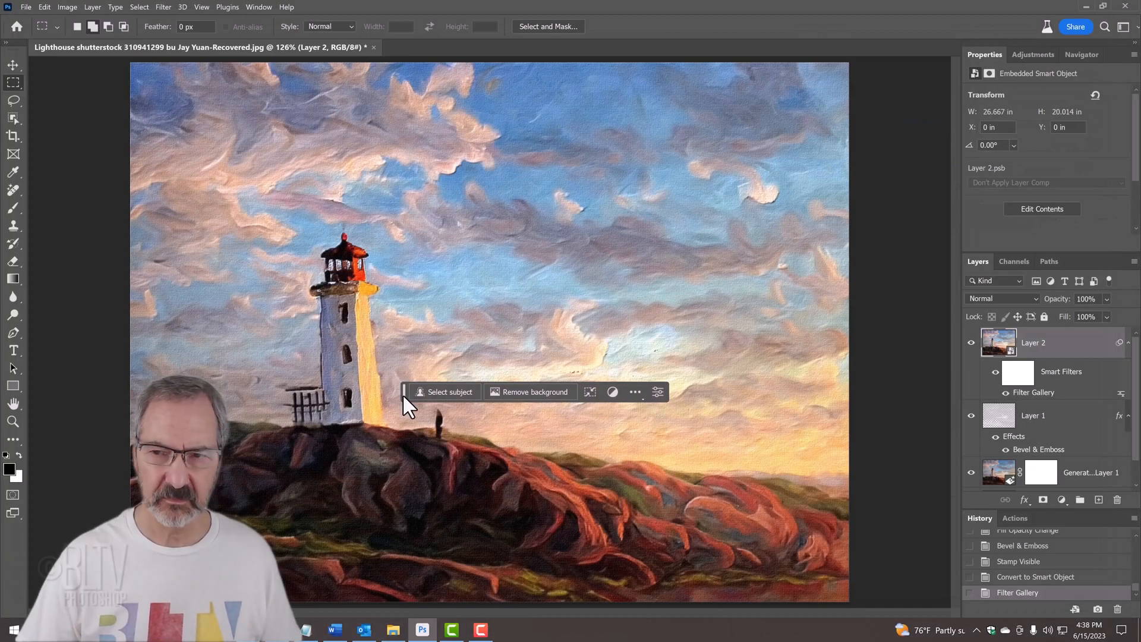